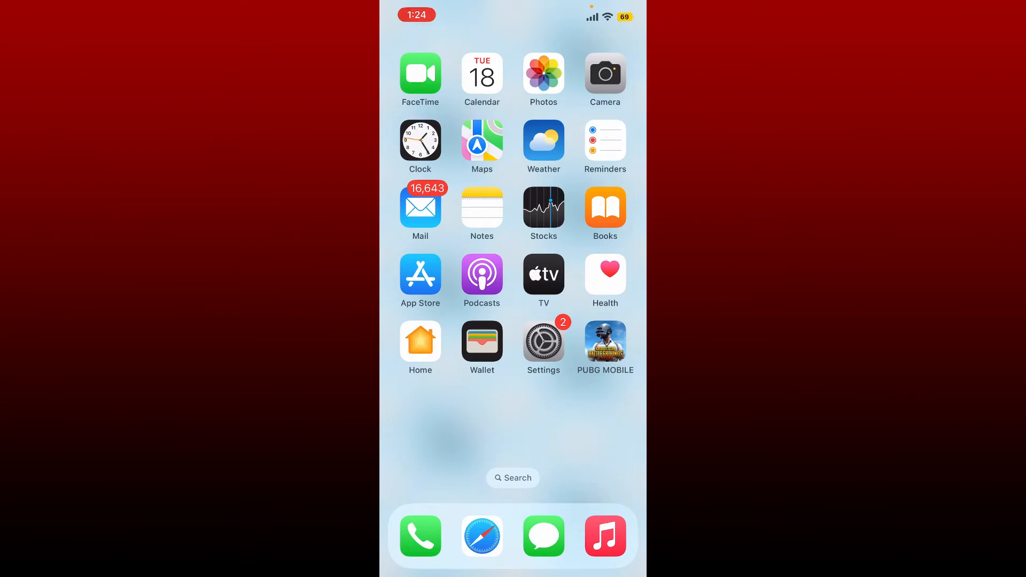
Swipe through the home screen pages and launch Coinomi to its Default Wallet overview
scroll(left, 3)
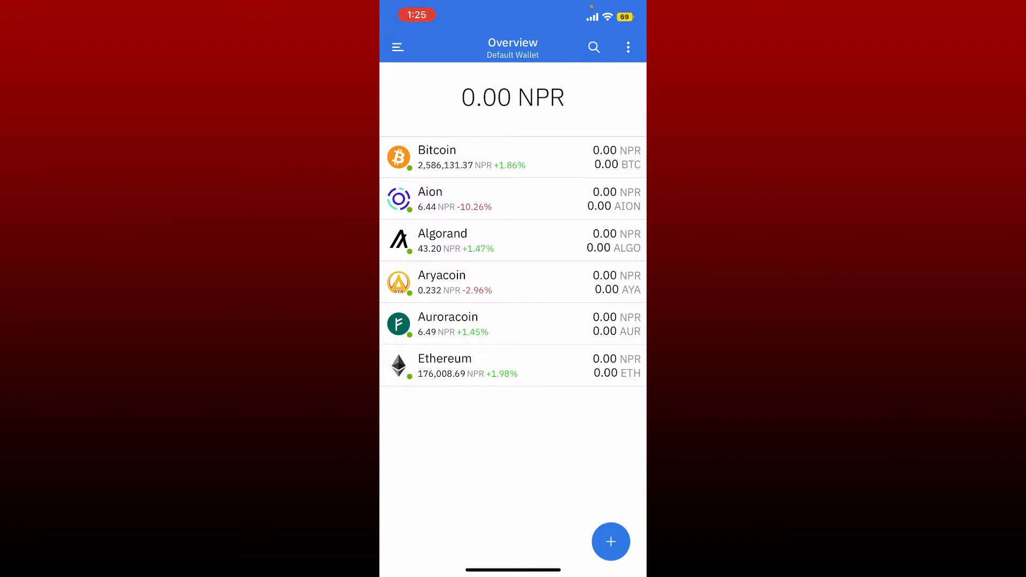
Open the Aryacoin wallet and show its AYA deposit address and QR code on Receive
click(512, 282)
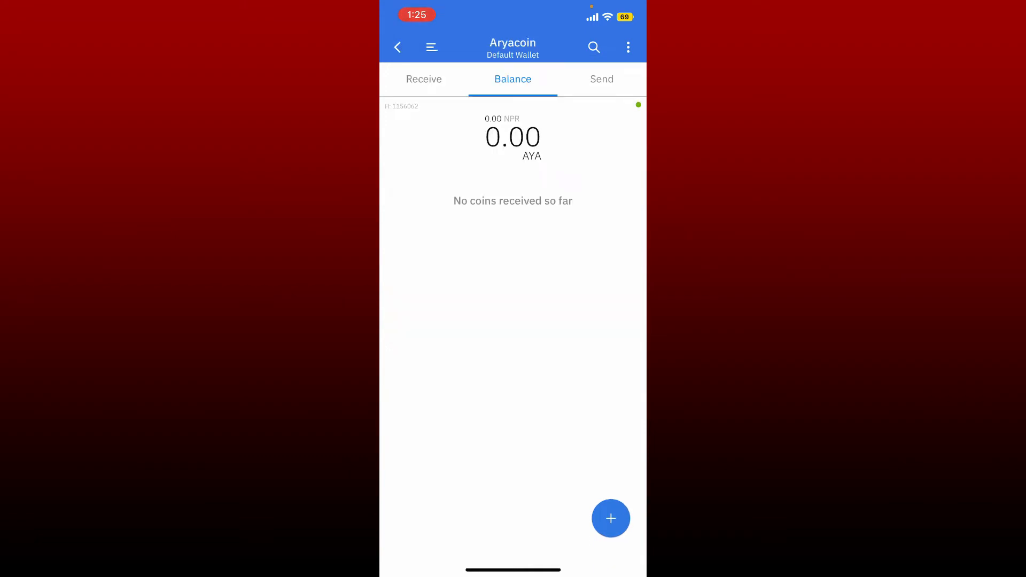
click(423, 78)
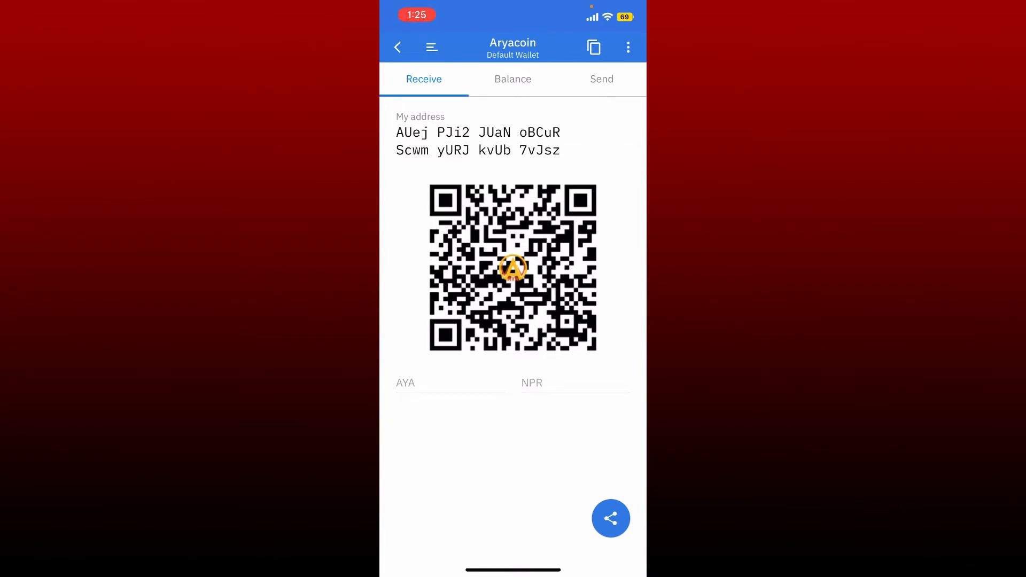
Switch between coin receive views, exit Coinomi, and swipe through home screen pages
click(397, 47)
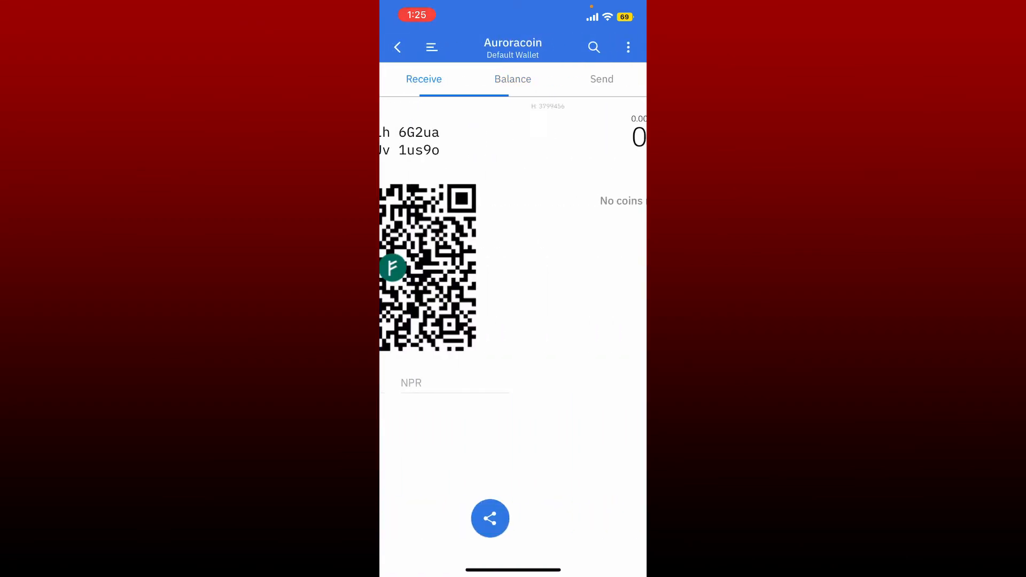
click(397, 47)
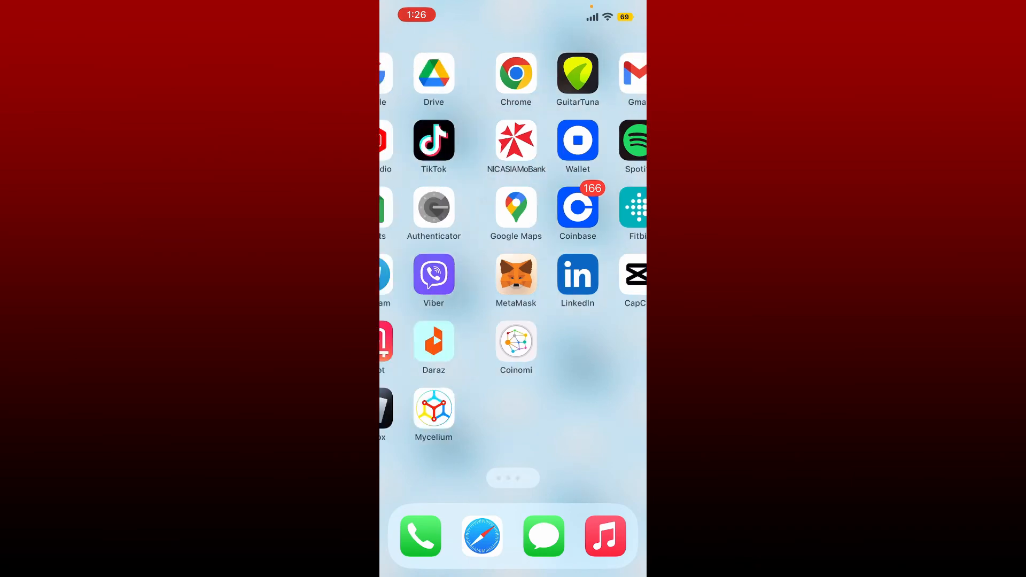
scroll(left, 3)
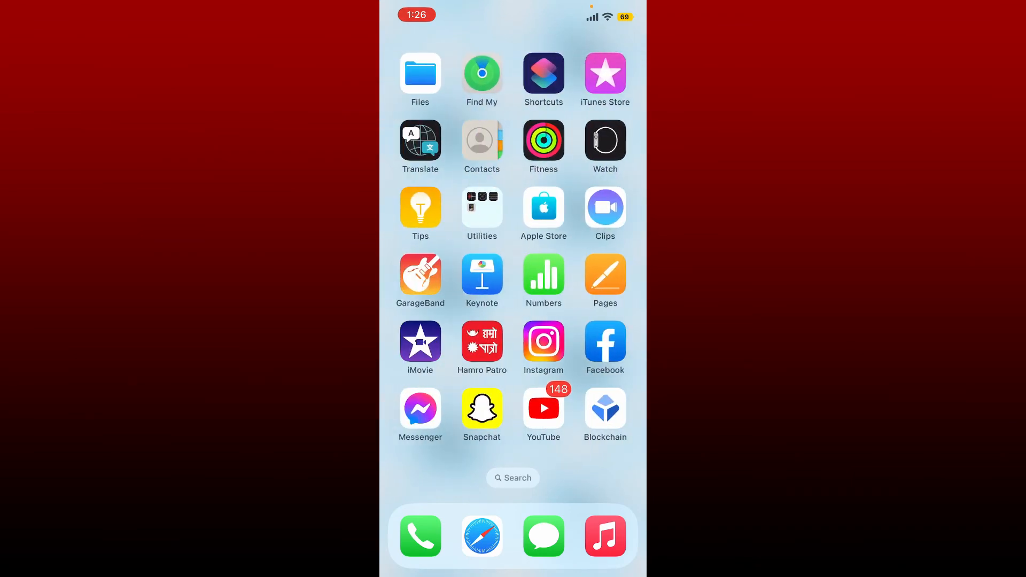